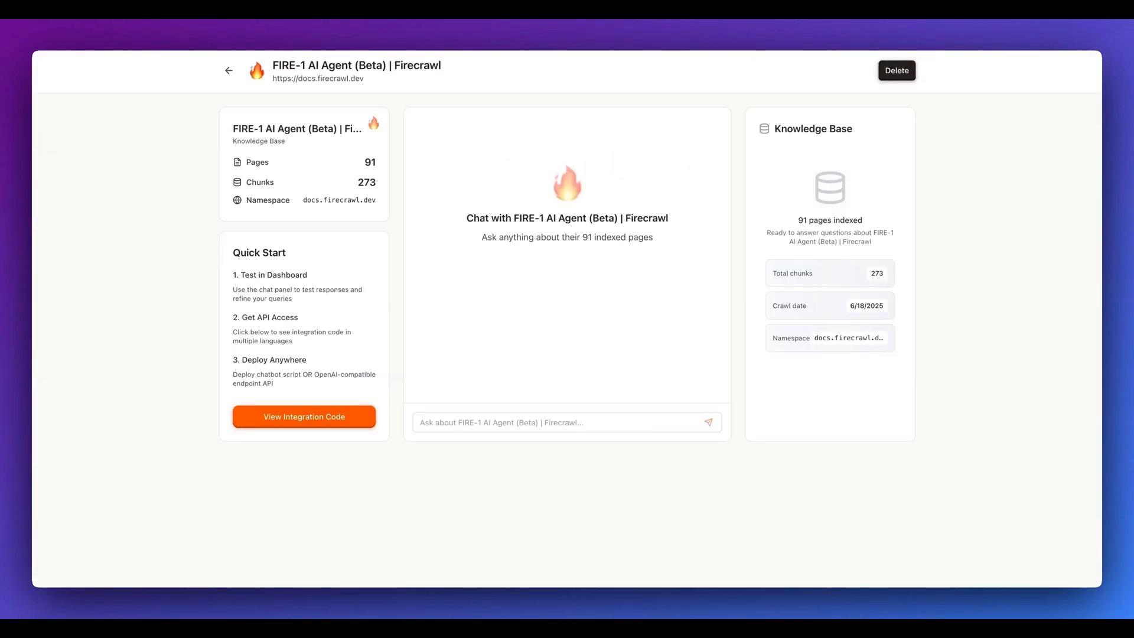
# Step: Review the FIRE-1 chatbot's cURL integration snippet and model name, then close the dialog
pyautogui.click(304, 417)
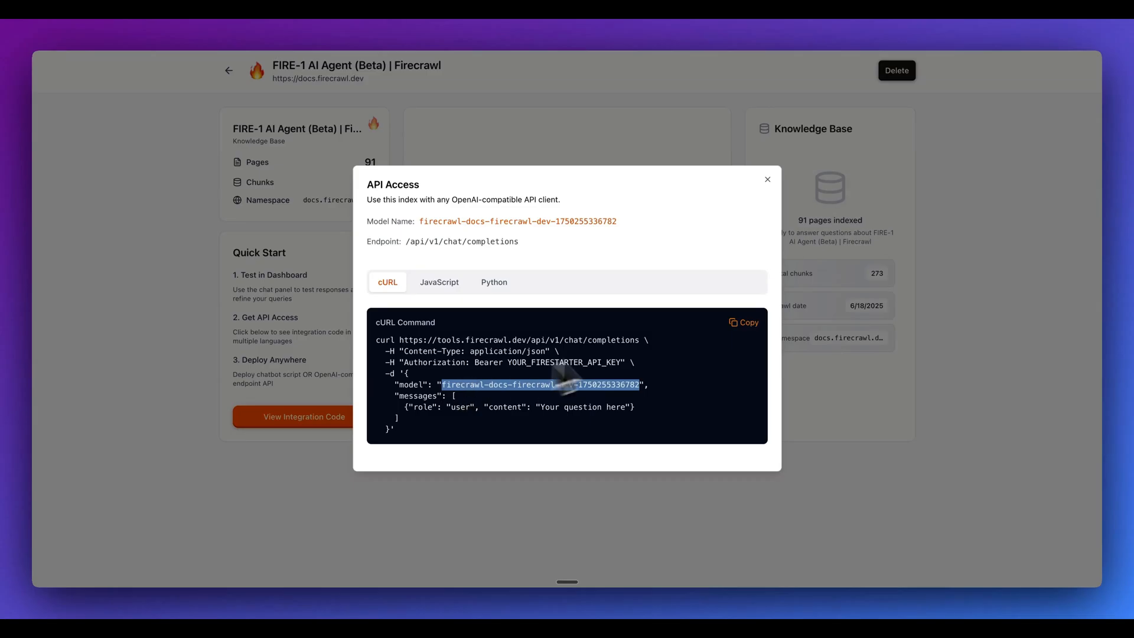
pyautogui.click(767, 180)
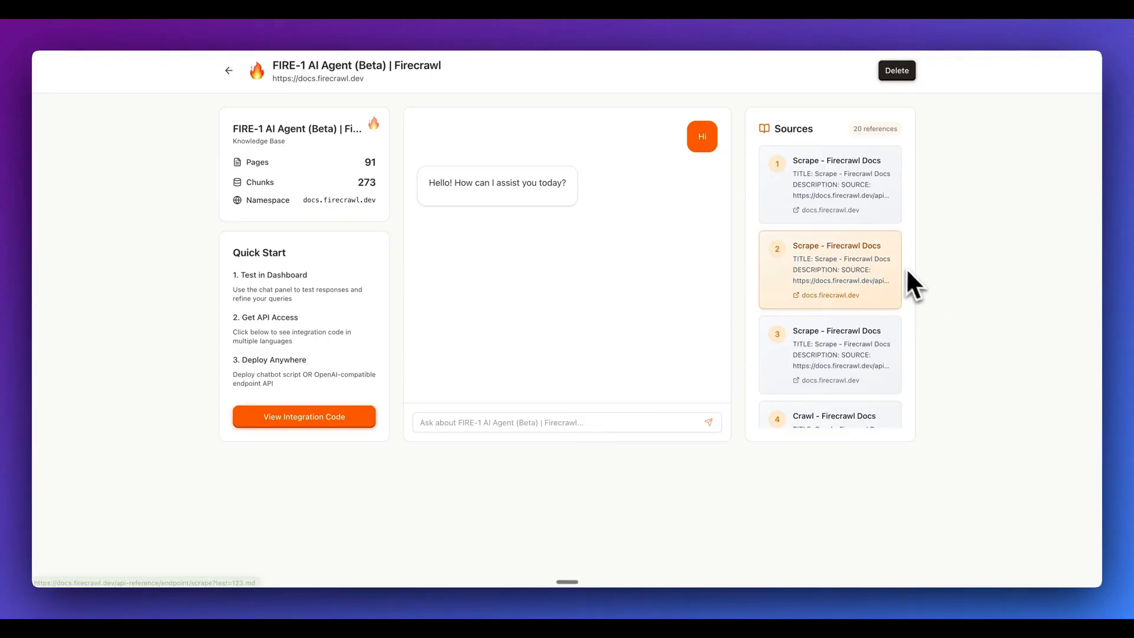
# Step: Ask the chatbot 'How do i make a request to the...' and browse its Sources panel
pyautogui.write('How do i make')
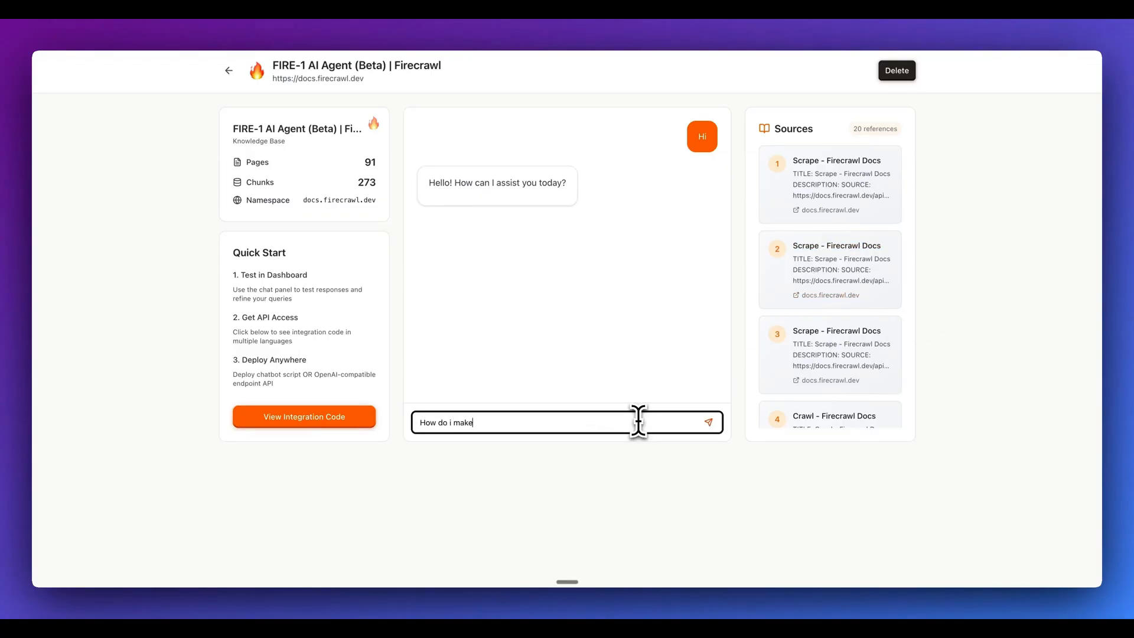
pyautogui.write('a request to the')
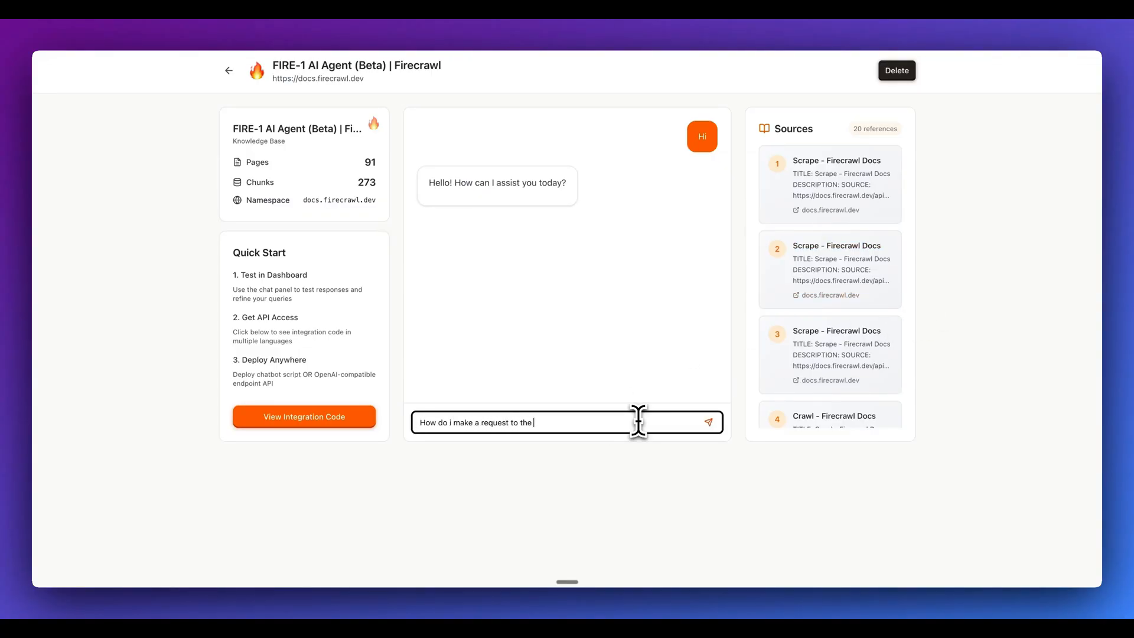
pyautogui.click(708, 422)
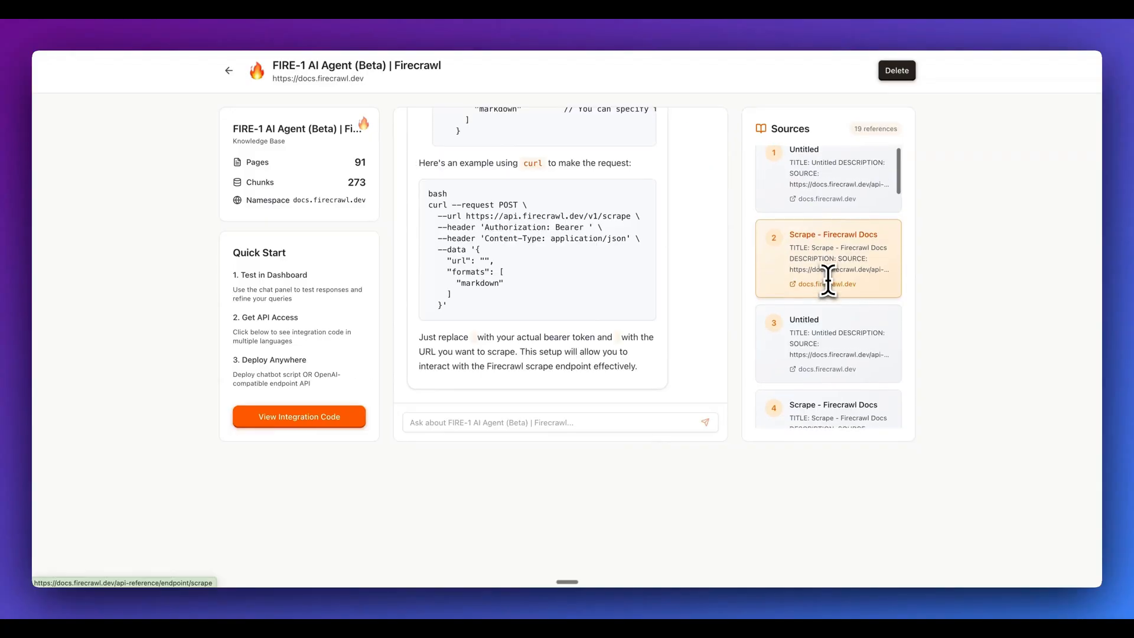
pyautogui.scroll(-3)
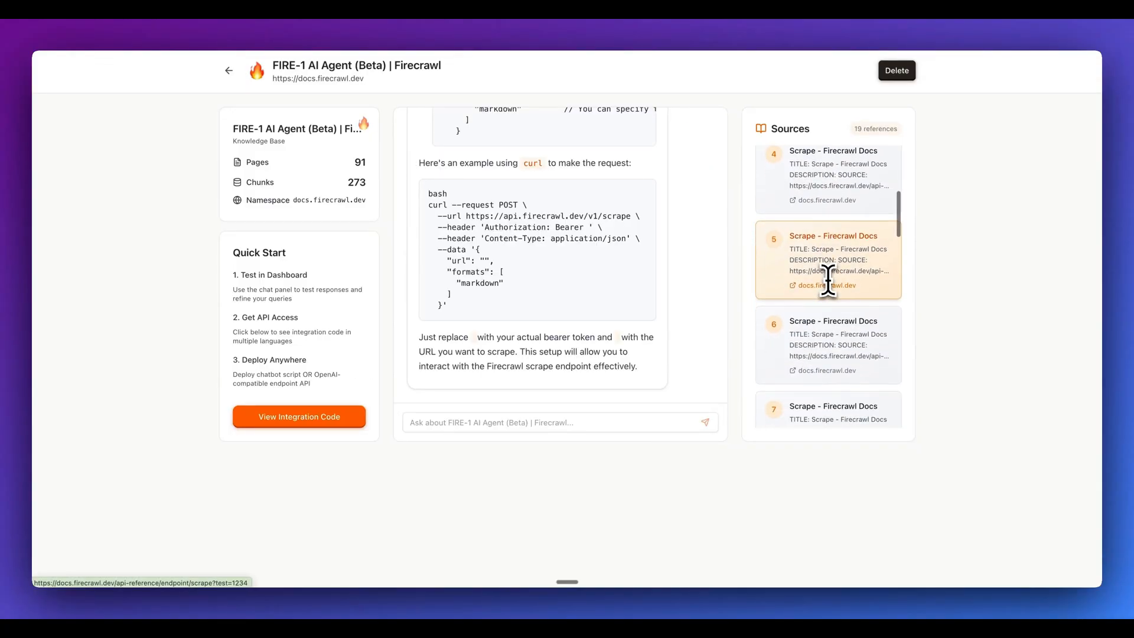
pyautogui.scroll(-3)
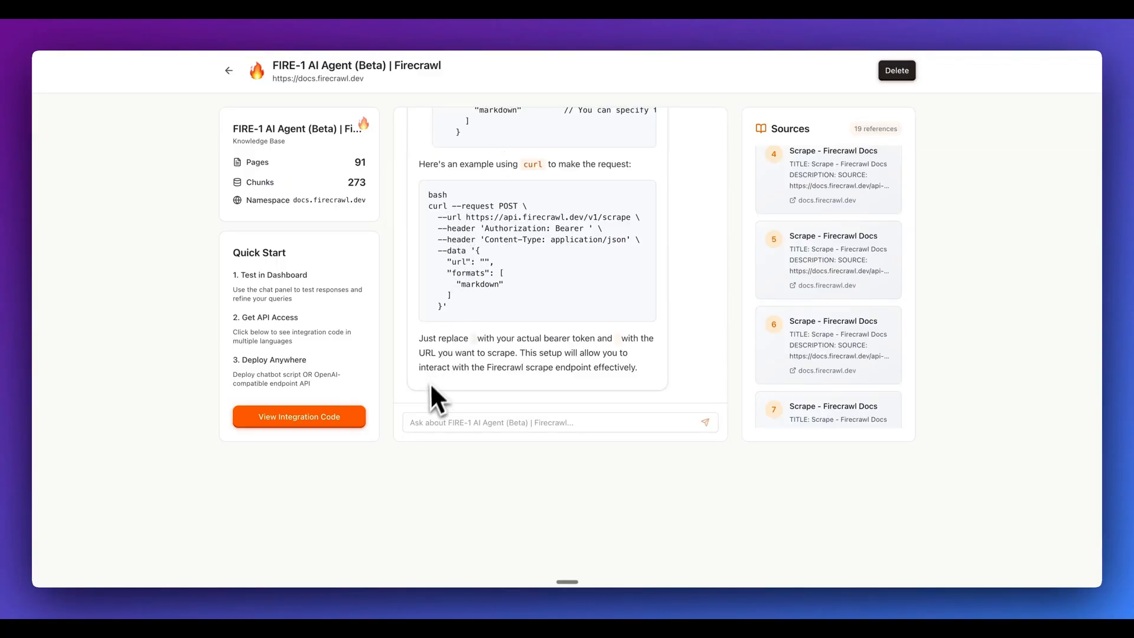
pyautogui.click(299, 417)
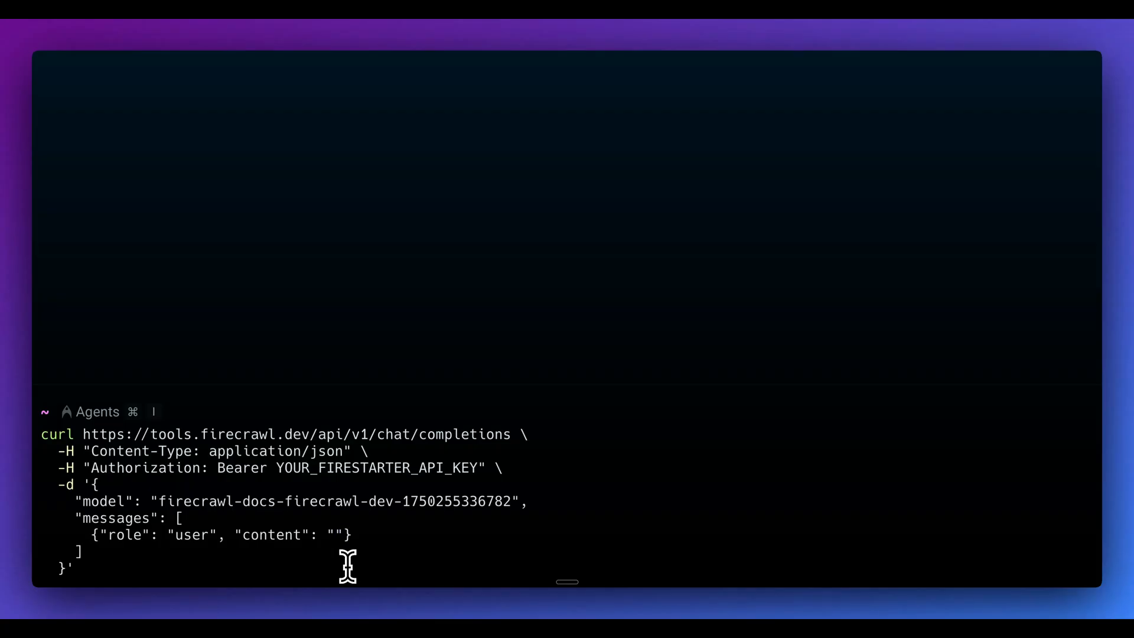
# Step: Run the chat-completions curl in Warp asking how to leverage the search endpoint
pyautogui.write('how do i leverage the search endpoint?')
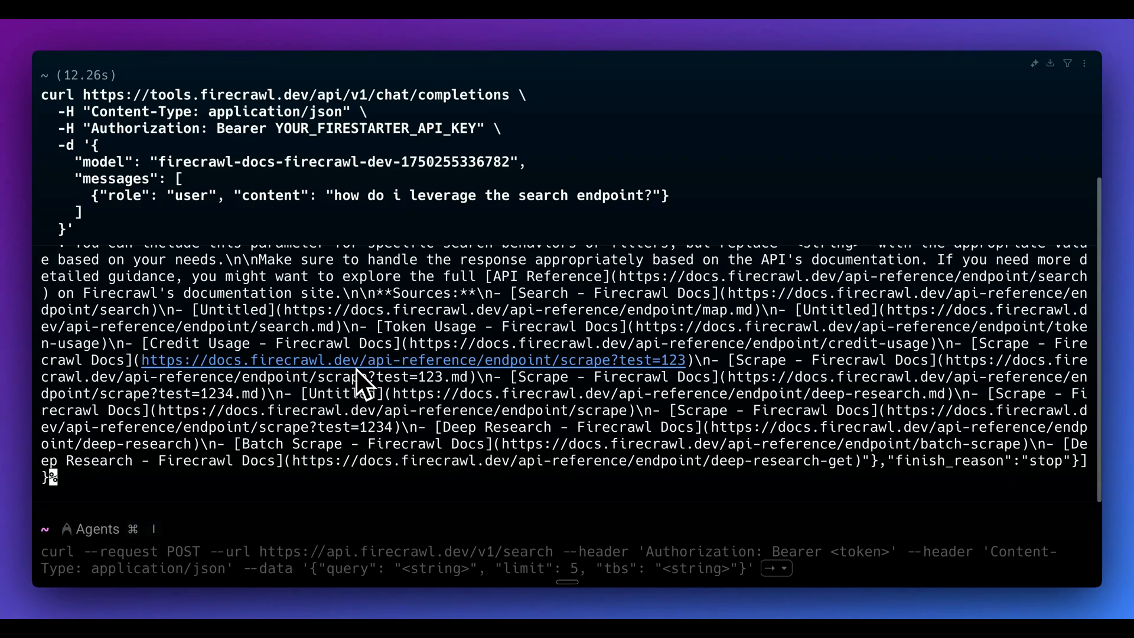
pyautogui.moveTo(470, 325)
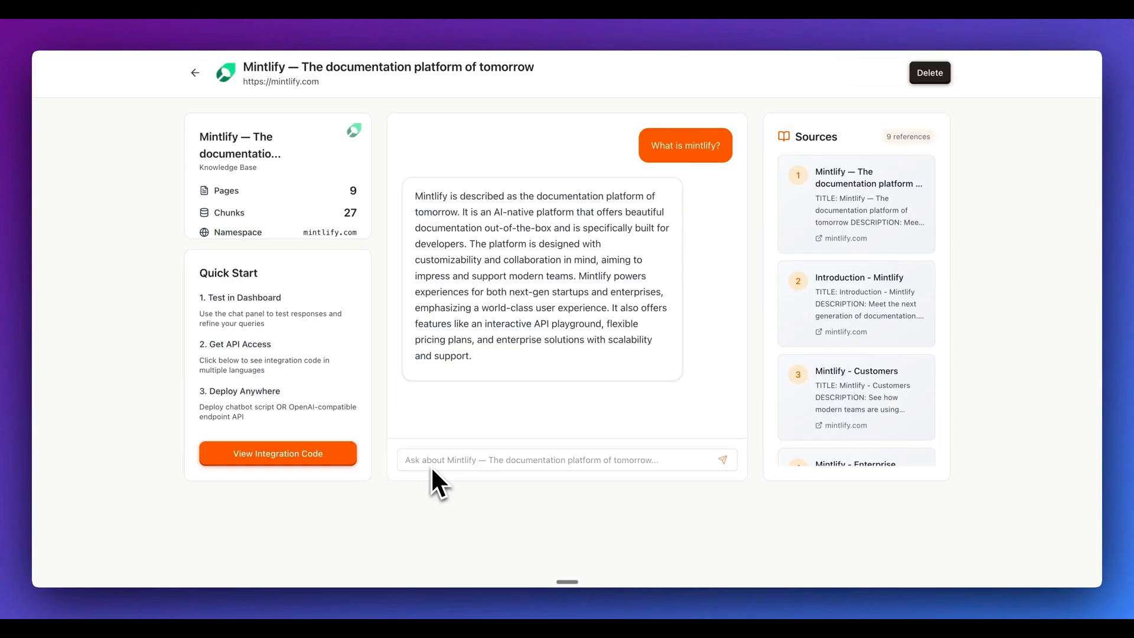
# Step: Open the Mintlify chatbot and review its 'What is mintlify?' answer with nine sources
pyautogui.click(276, 453)
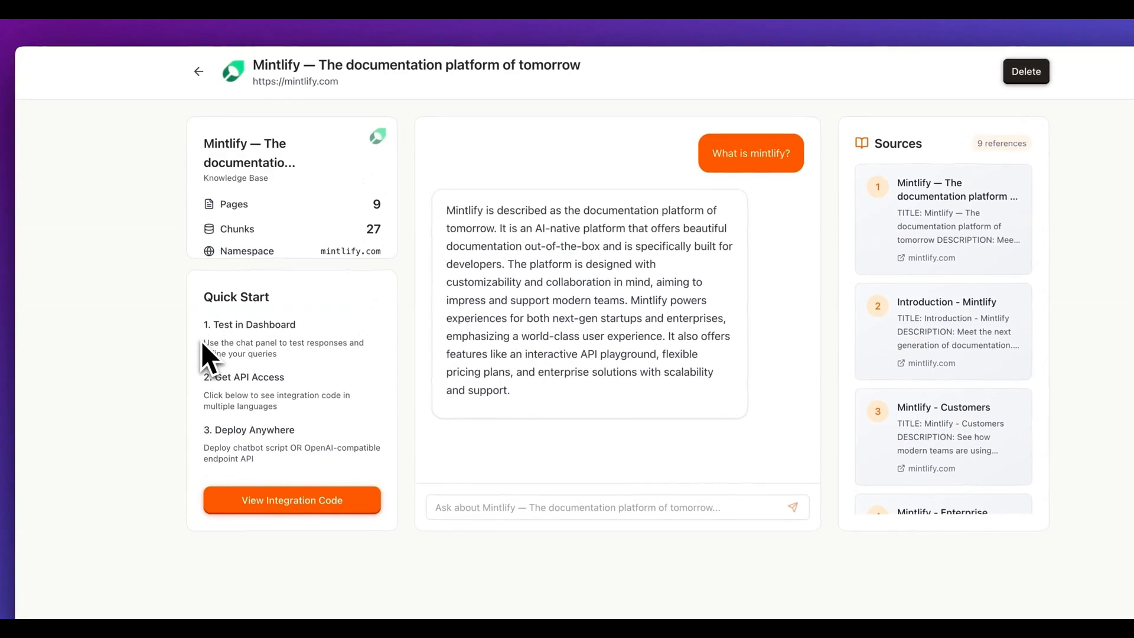
pyautogui.click(199, 72)
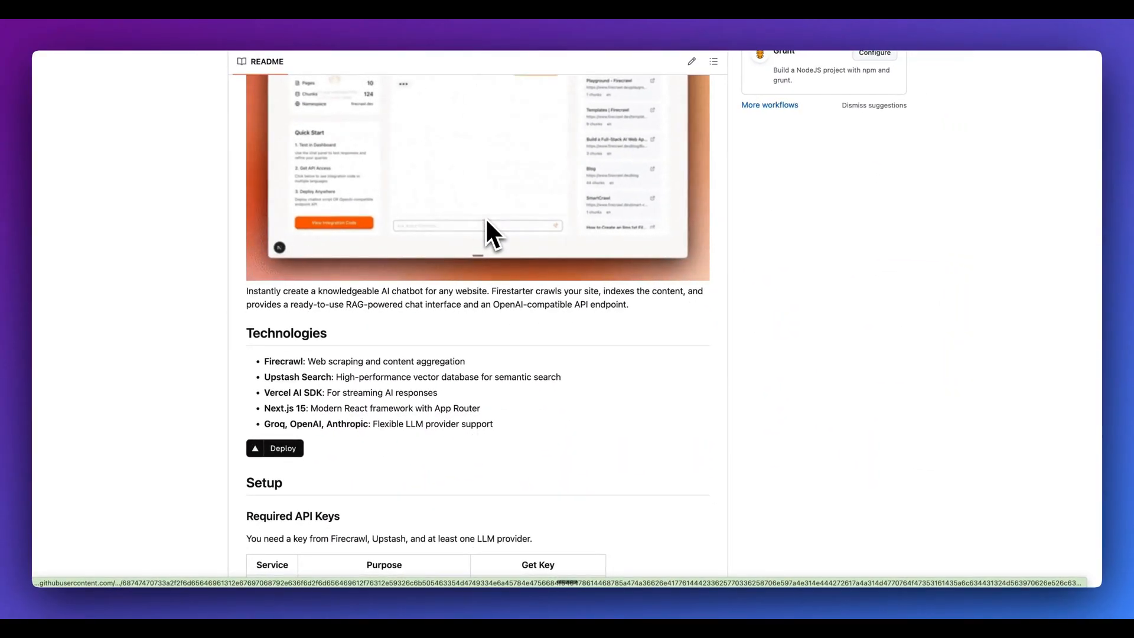
# Step: Scroll the Firestarter README down to the Setup and Required API Keys table
pyautogui.scroll(-3)
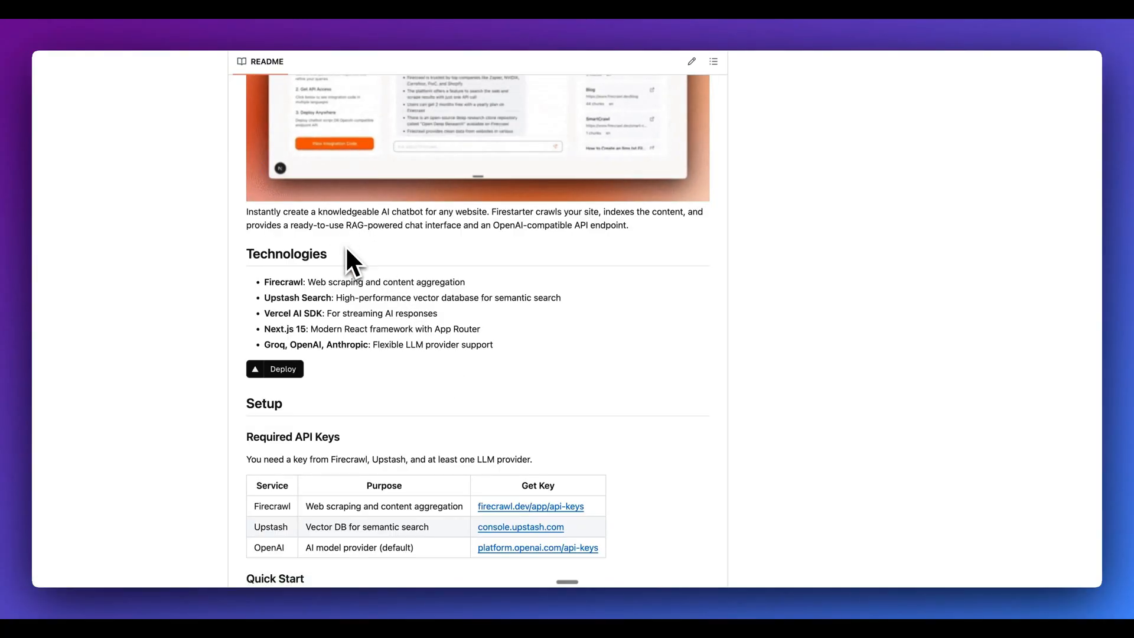
pyautogui.moveTo(297, 347)
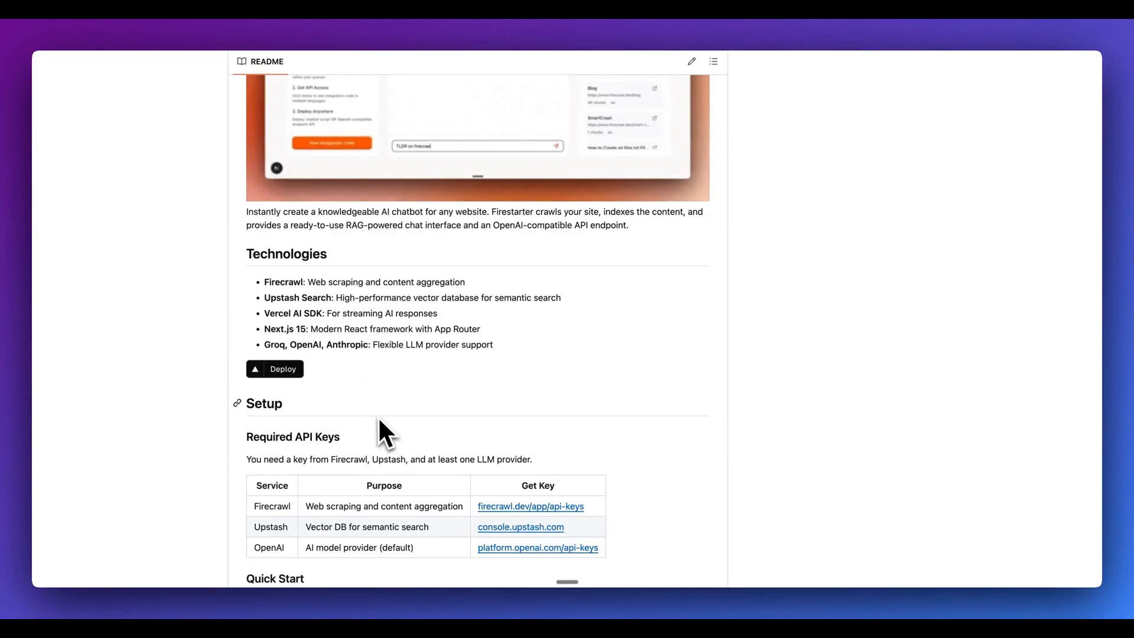
# Step: Scroll the README to the Quick Start steps and .env.local key template
pyautogui.scroll(-3)
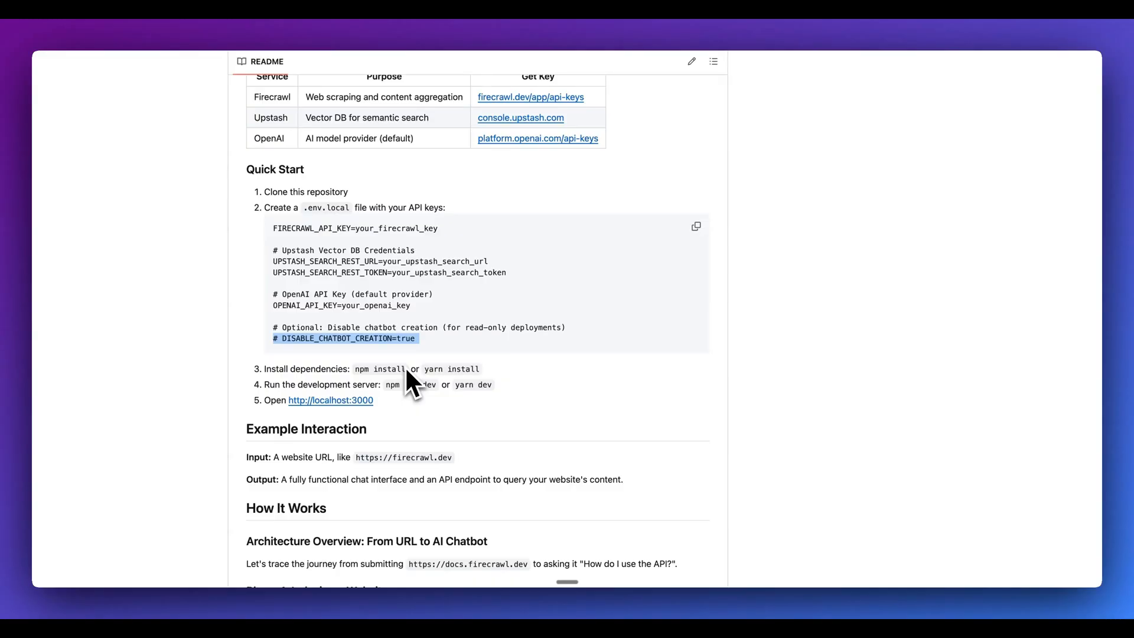
pyautogui.scroll(-3)
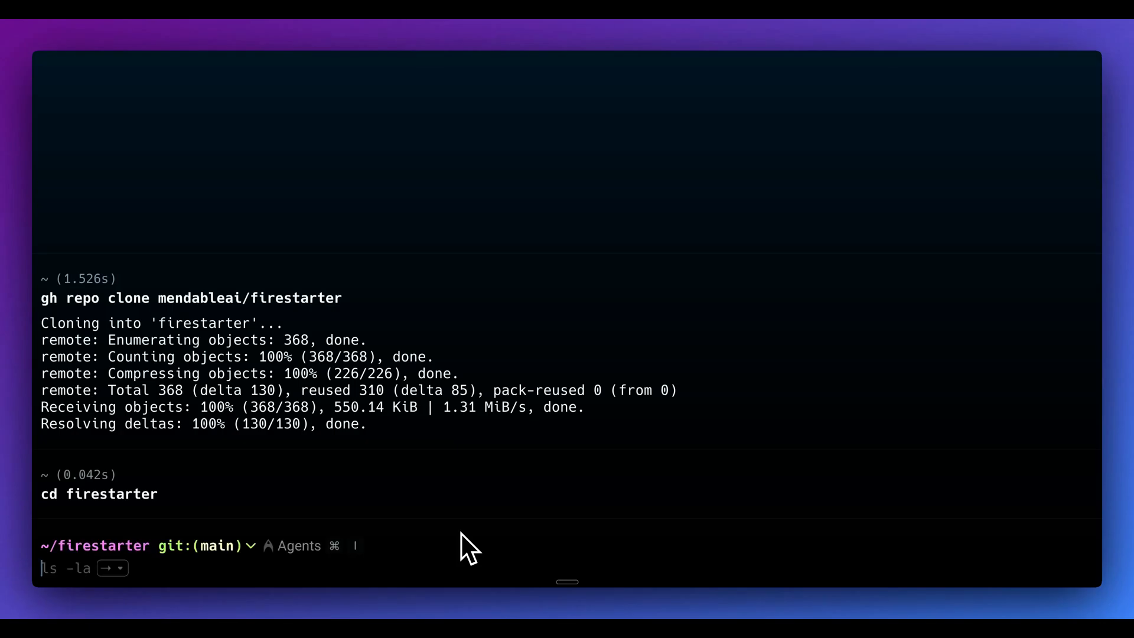
# Step: Create a .env file and add FIRECRAWL_API_KEY= and OPENAI_API_KEY= lines in vim
pyautogui.write('touch .env')
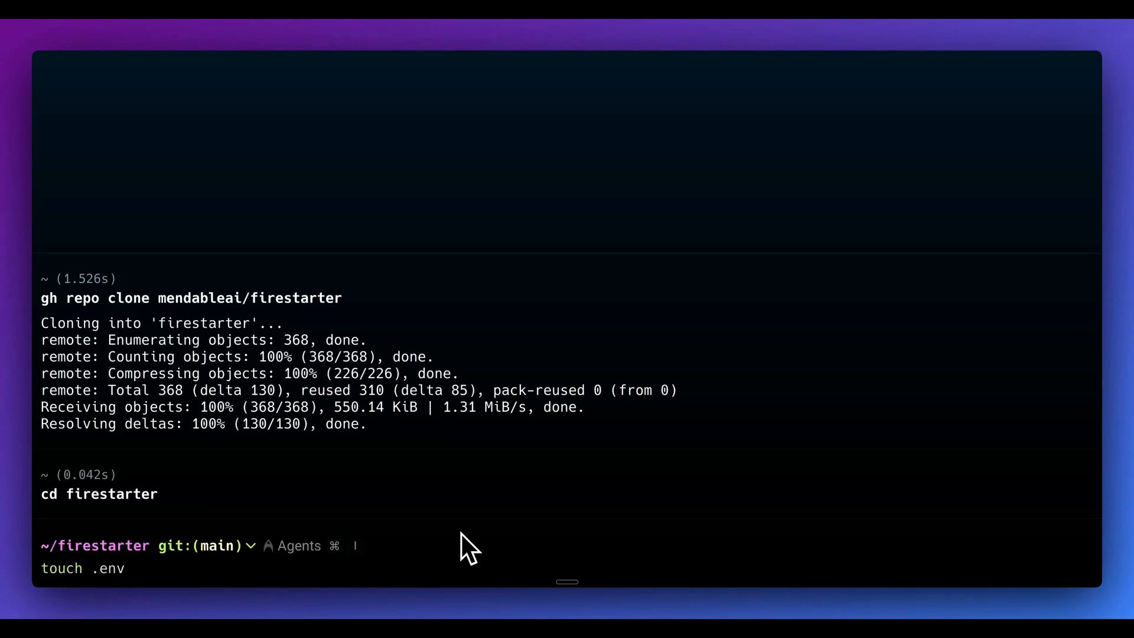
pyautogui.write('vi .env')
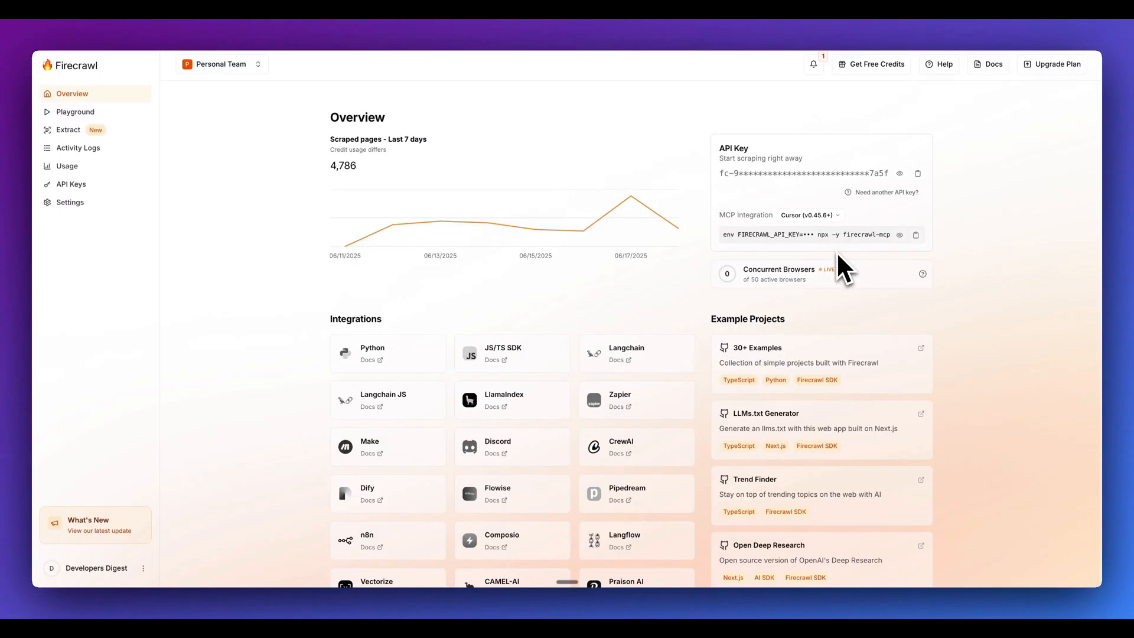
pyautogui.moveTo(629, 130)
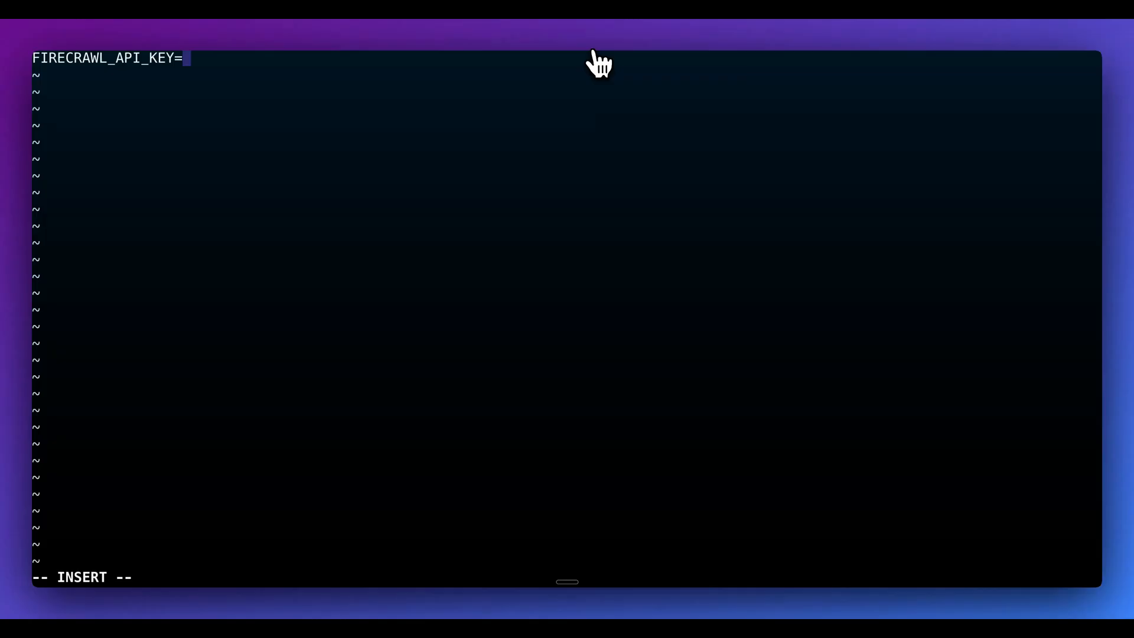
pyautogui.write('OPENAI')
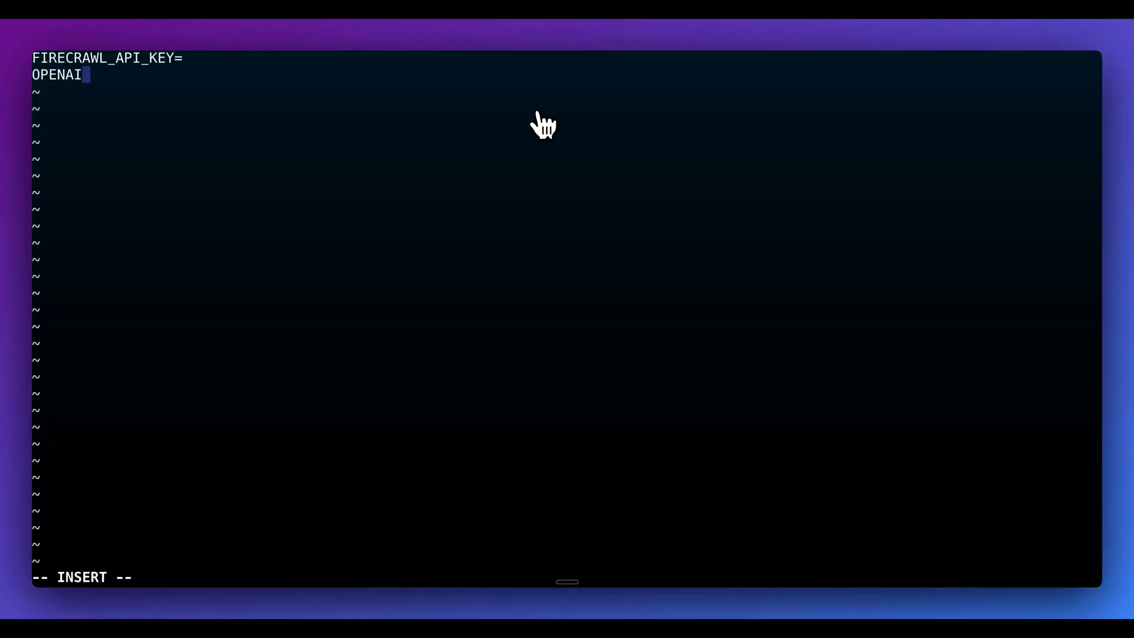
pyautogui.write('_API_K')
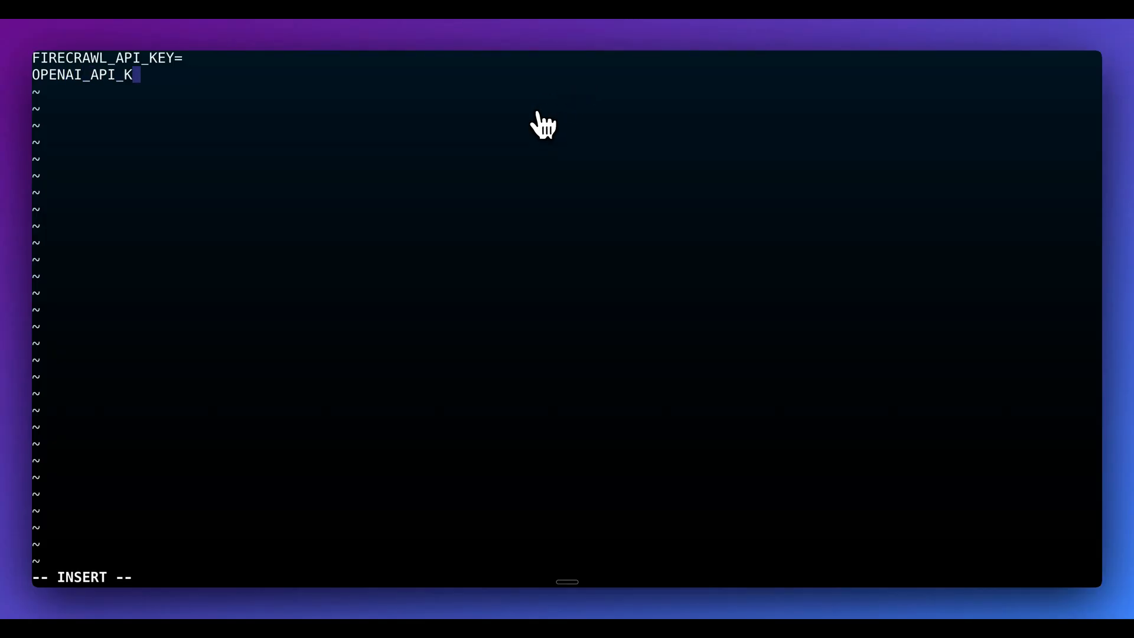
pyautogui.write('EY=')
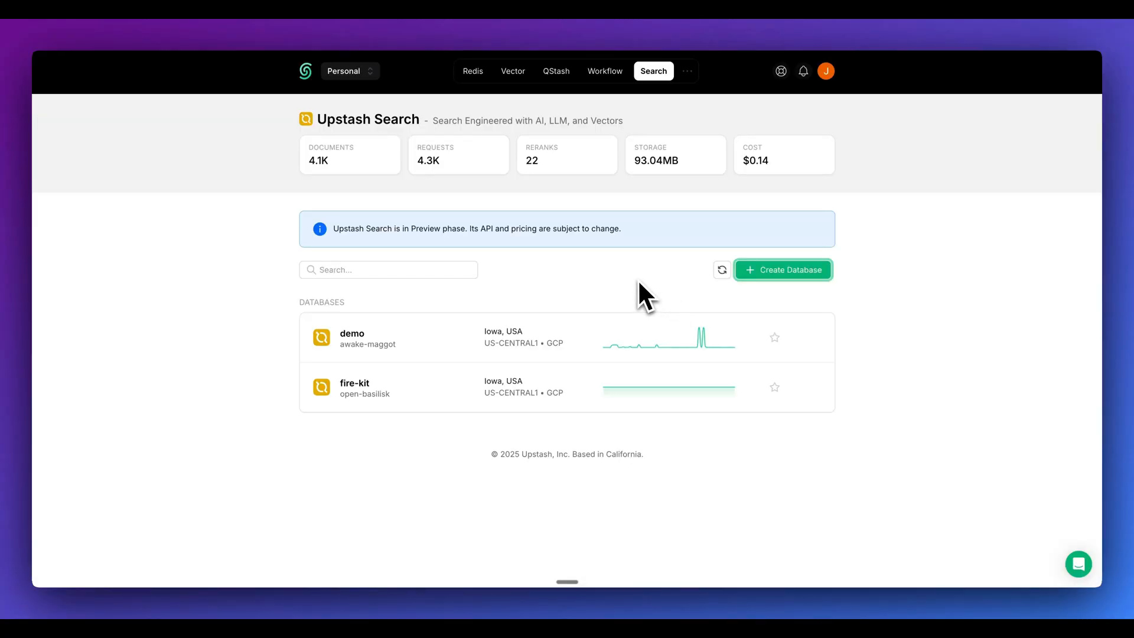
pyautogui.moveTo(652, 71)
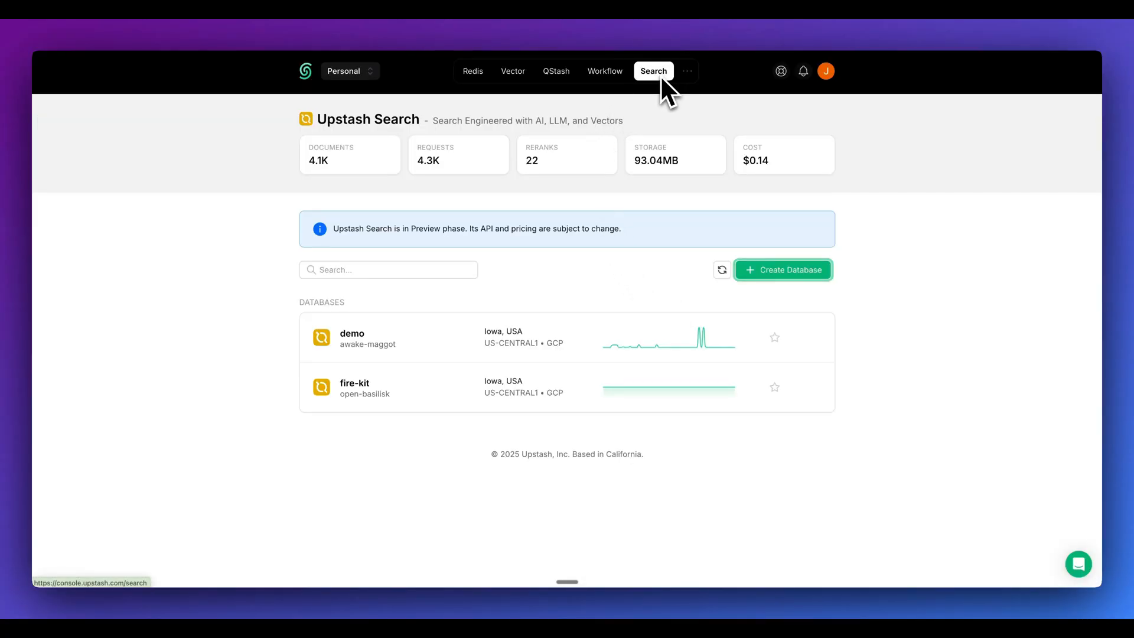
# Step: Create a new Upstash search database named firestarter
pyautogui.click(783, 269)
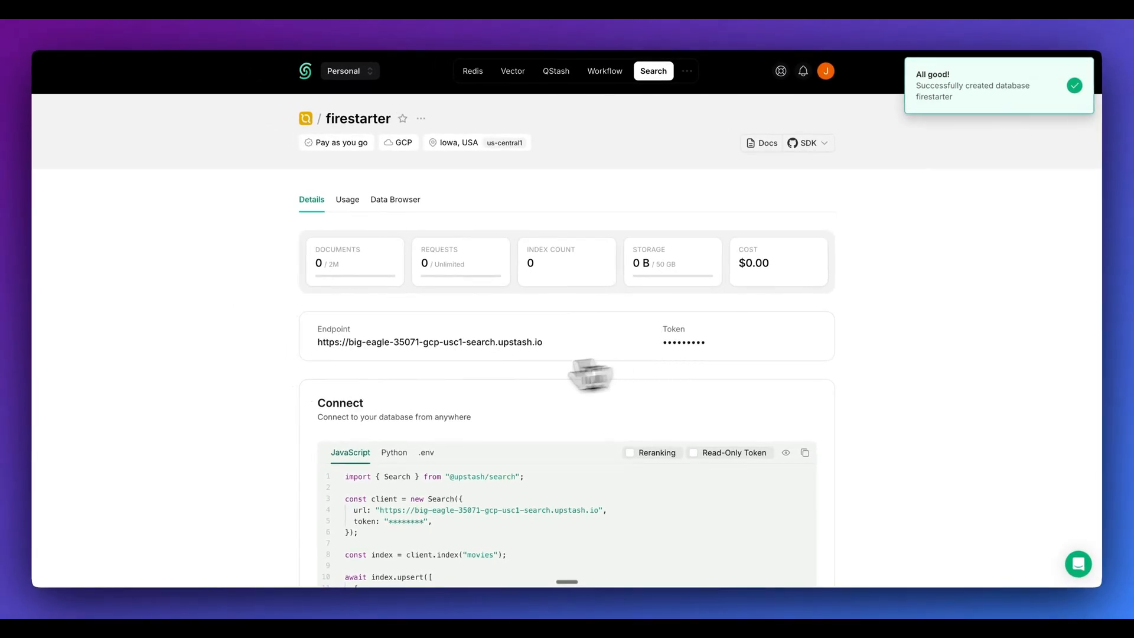
pyautogui.click(426, 452)
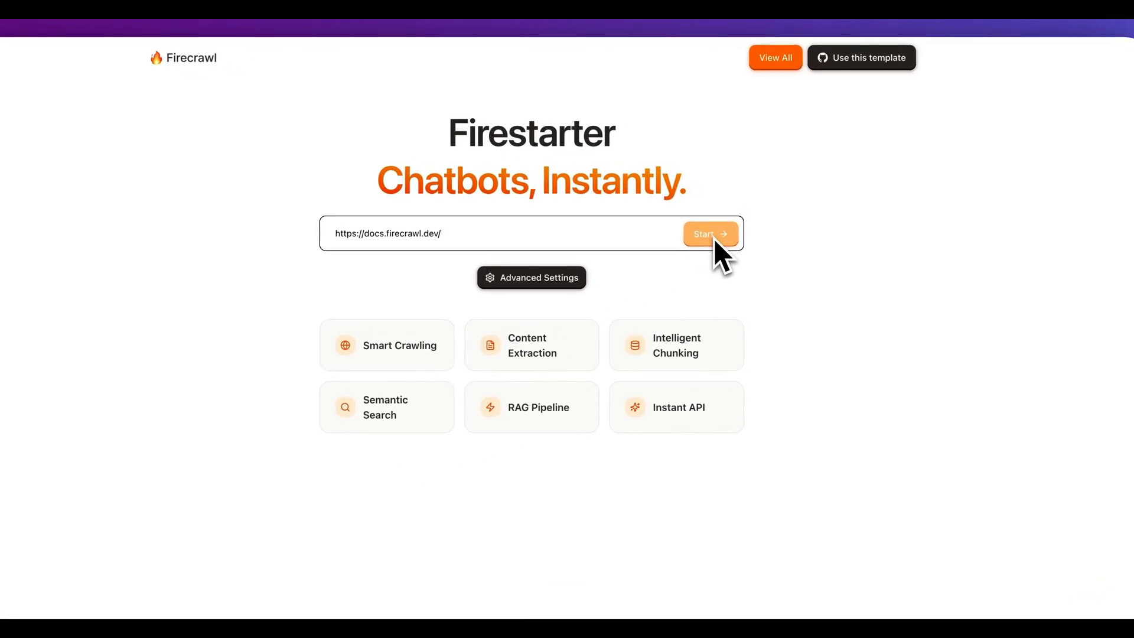
# Step: Crawl docs.firecrawl.dev into a chatbot, ask 'TLDR on firecrawl', and open the Quickstart source
pyautogui.click(709, 233)
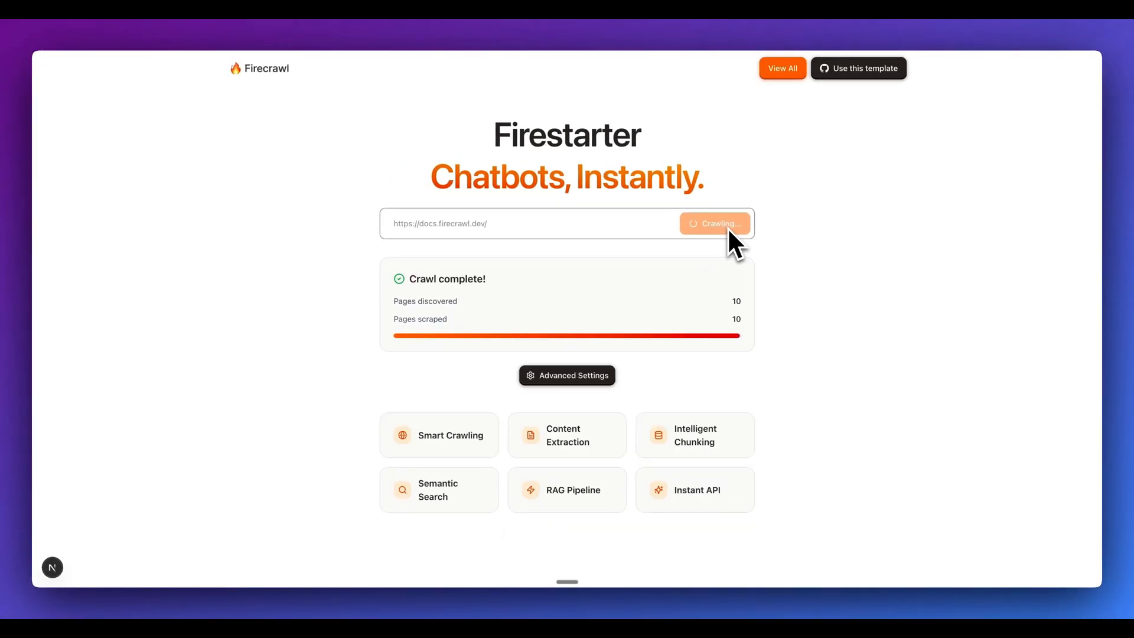
pyautogui.click(714, 222)
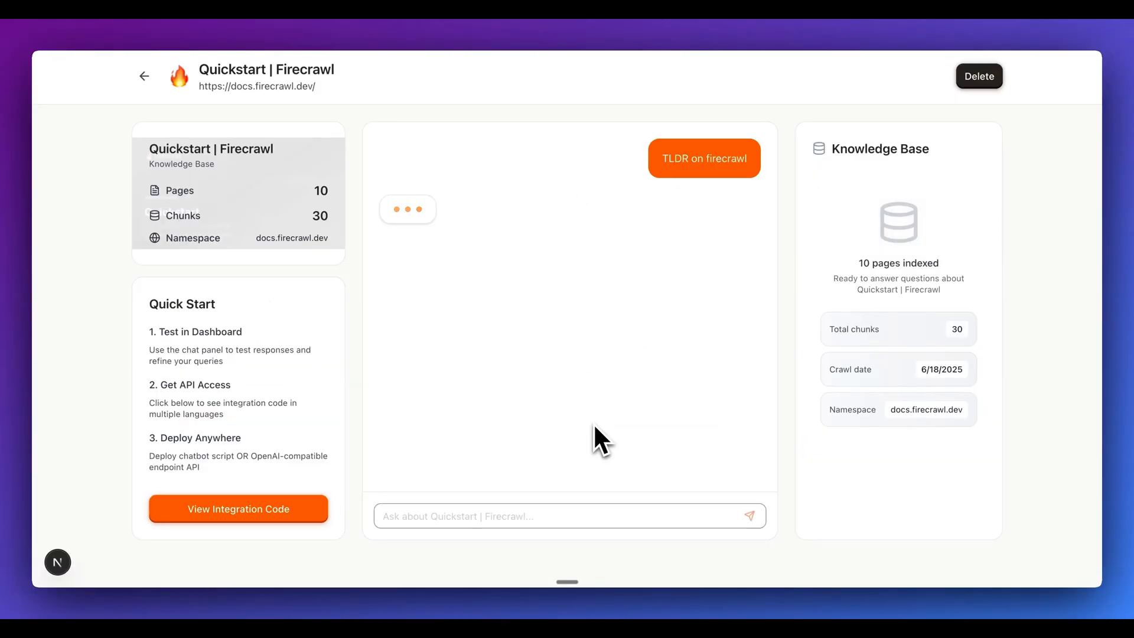
pyautogui.click(702, 158)
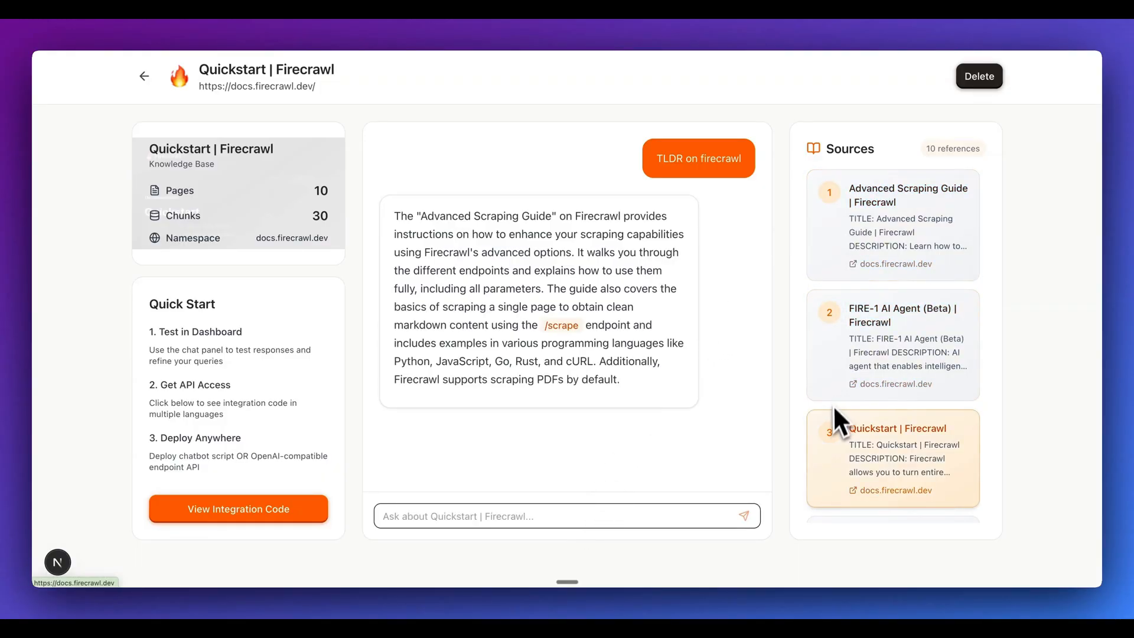
pyautogui.click(238, 509)
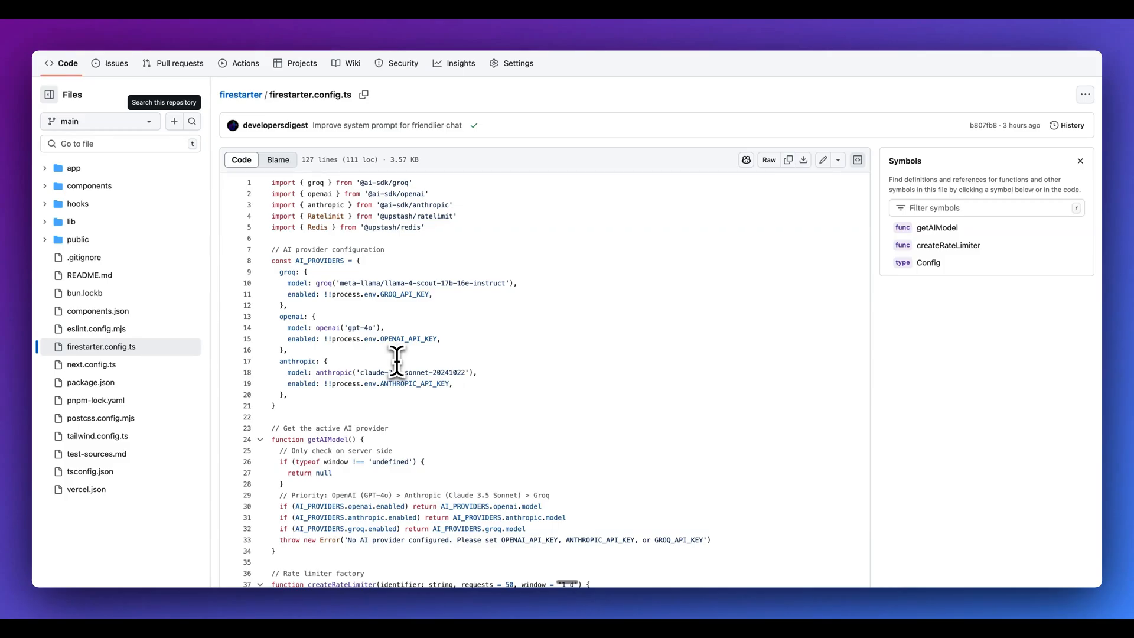
pyautogui.scroll(-3)
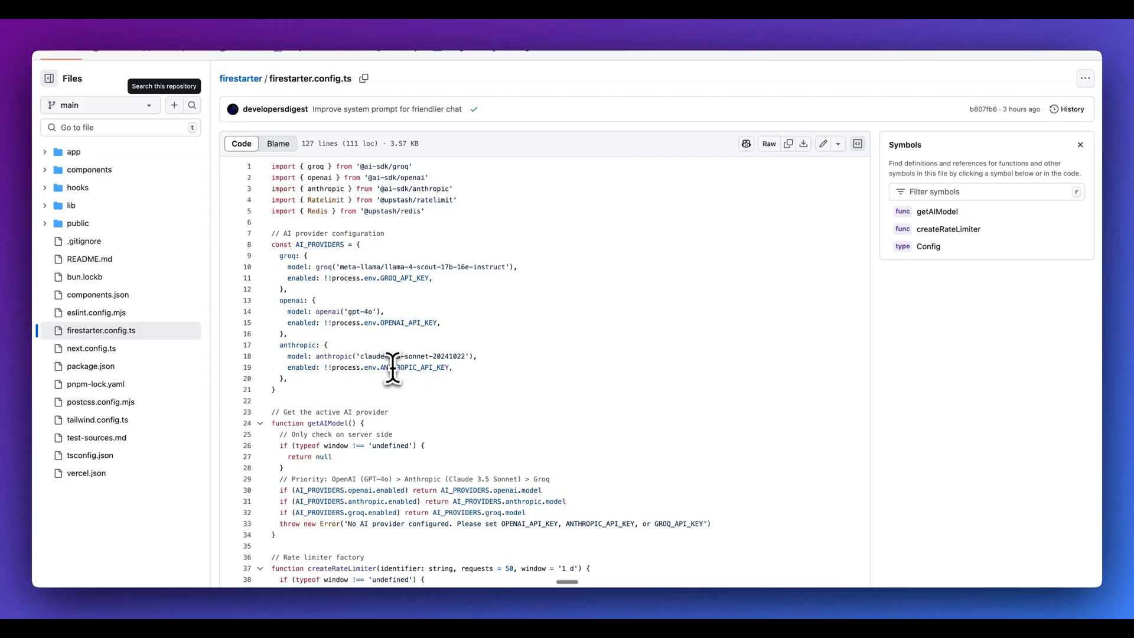
pyautogui.scroll(-3)
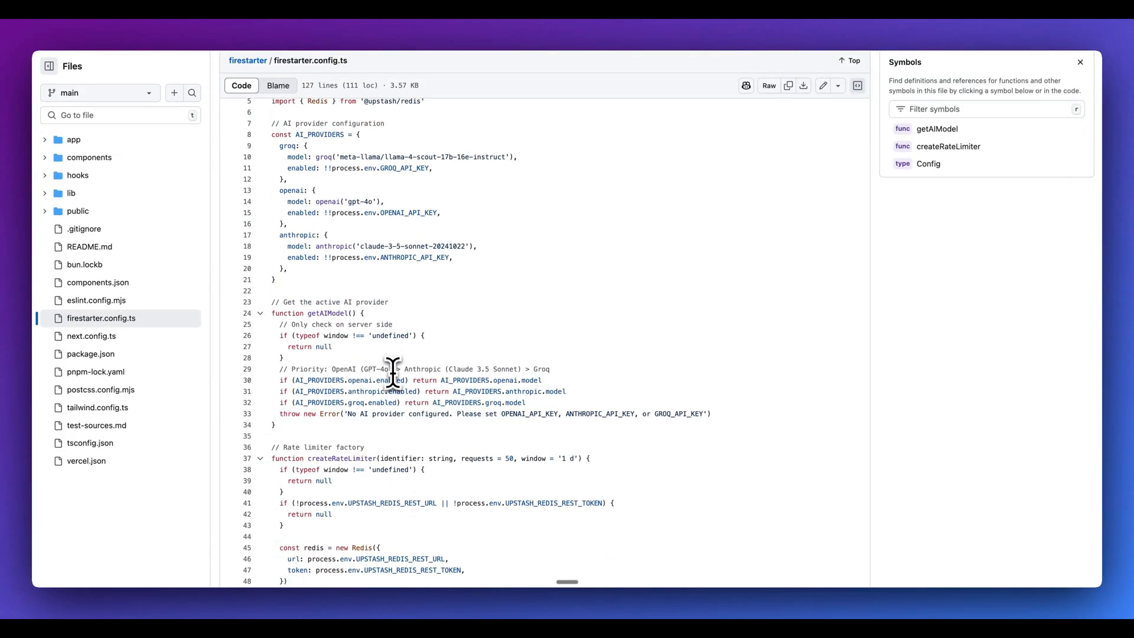
pyautogui.scroll(-3)
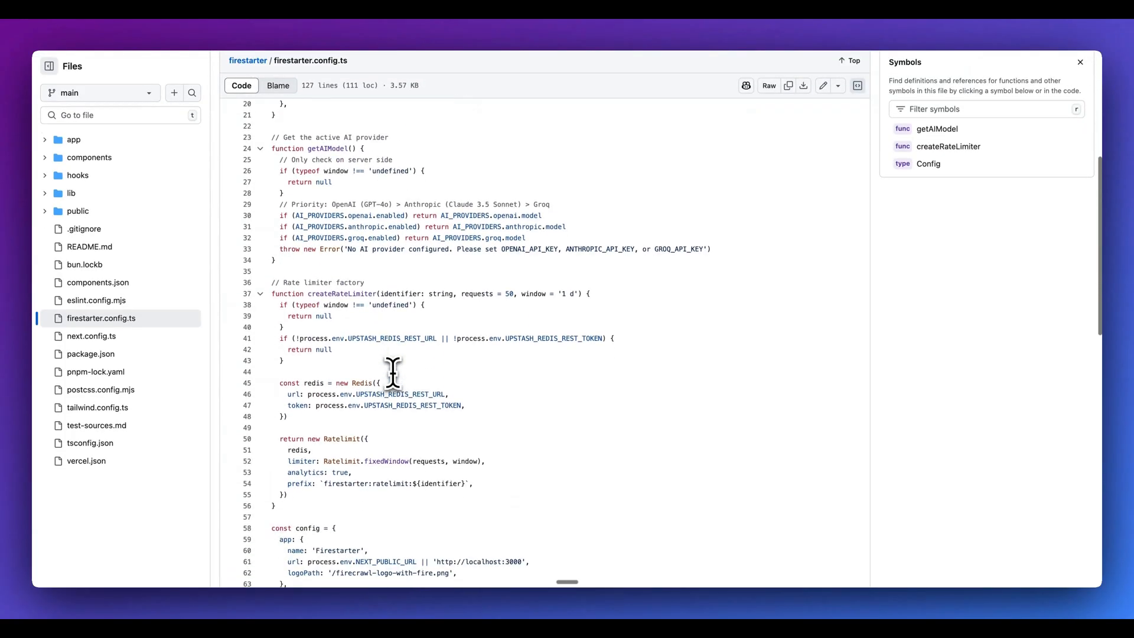
pyautogui.scroll(-3)
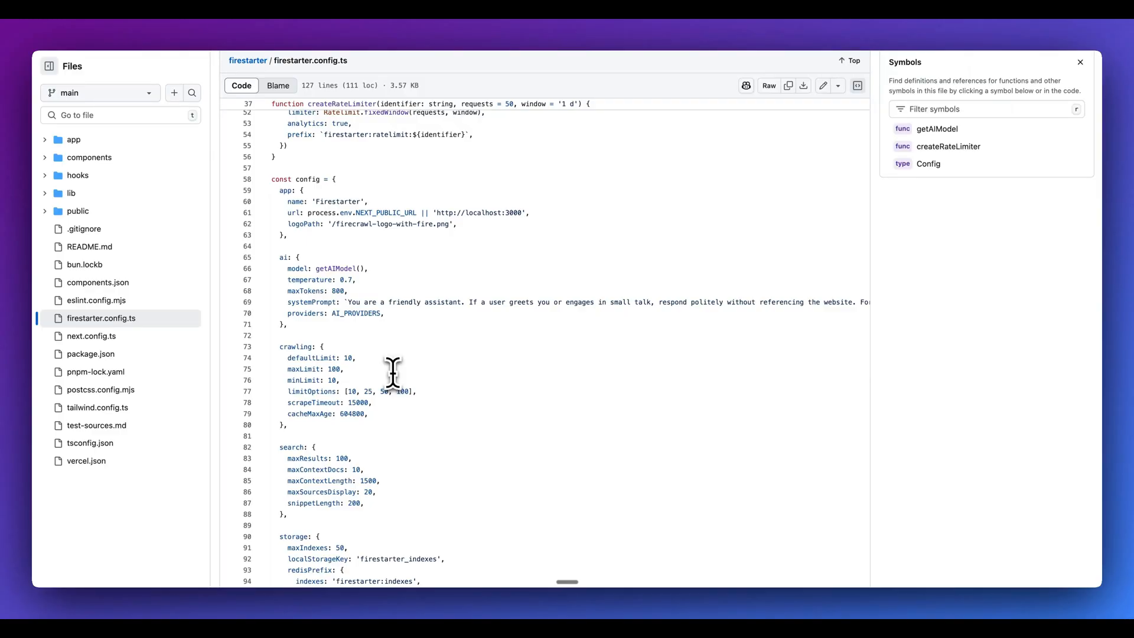
pyautogui.moveTo(317, 515)
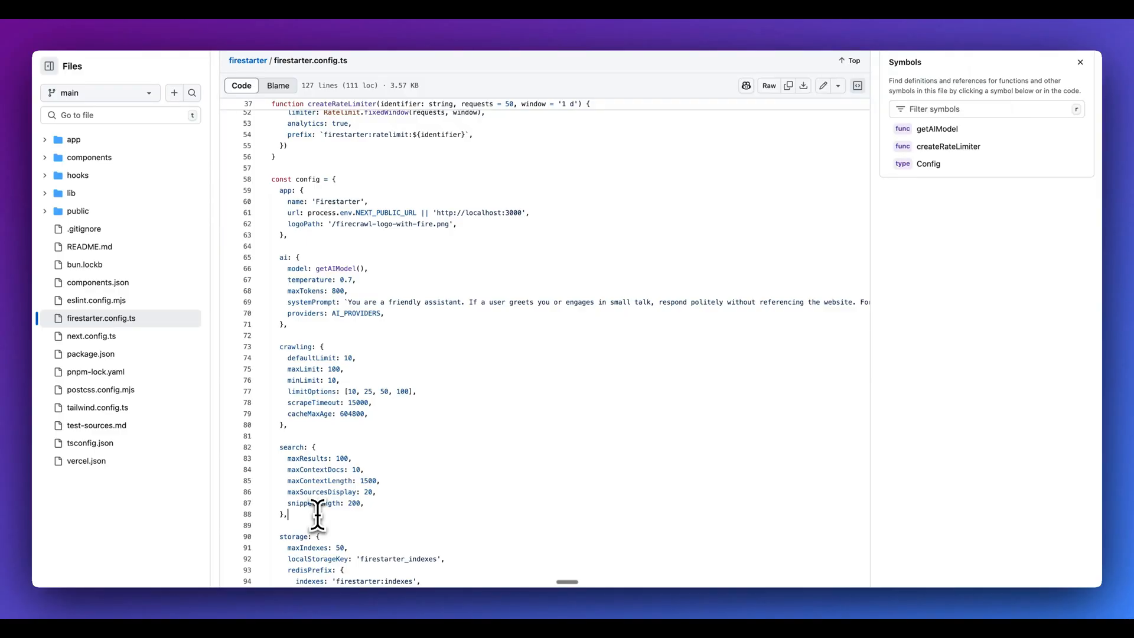